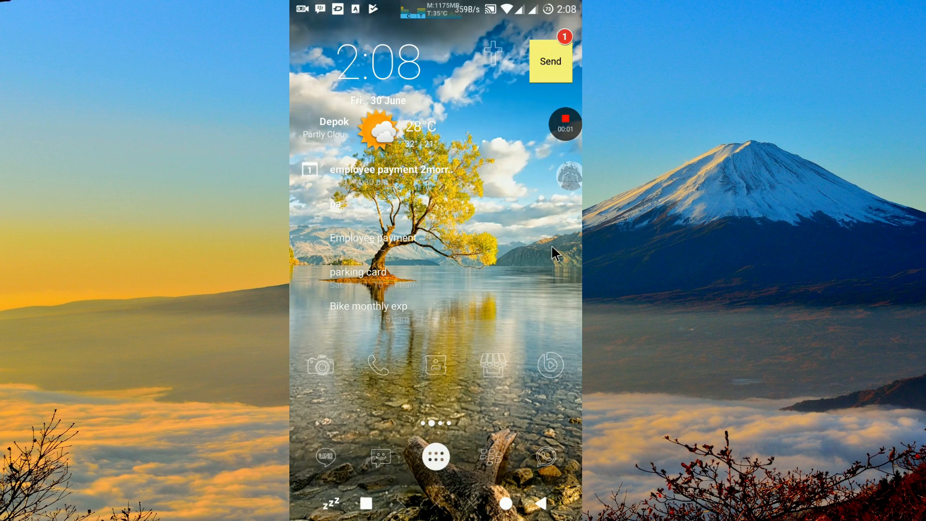
mouse_move(542, 275)
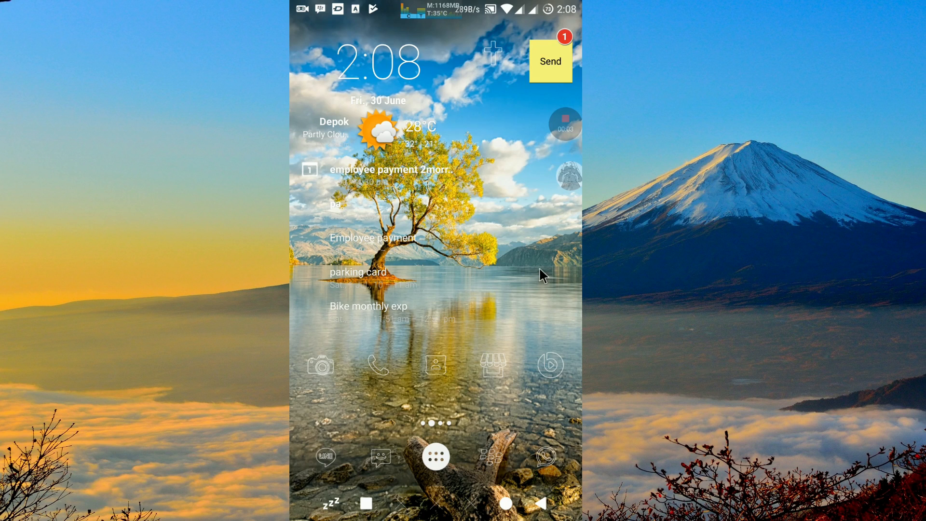
mouse_move(476, 290)
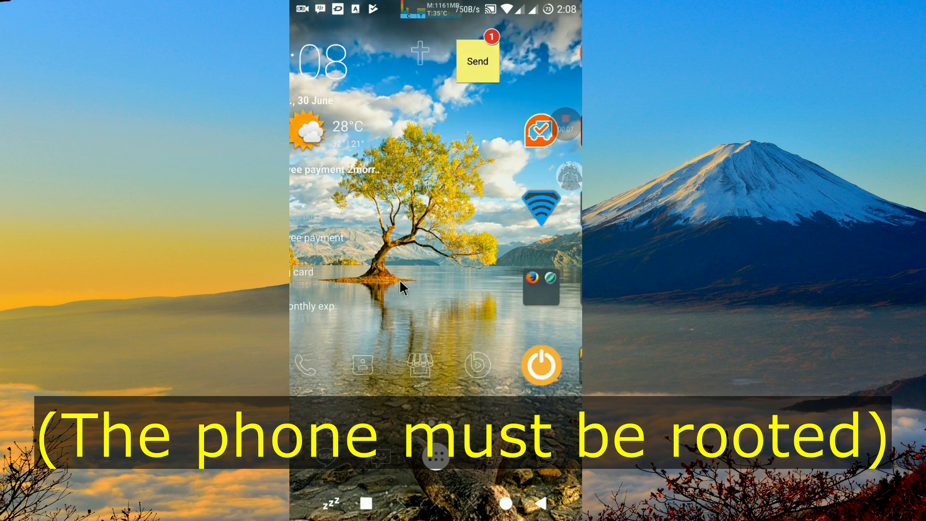
- Reach the Play Store listing for the installed X-plore File Manager
scroll("left", 3)
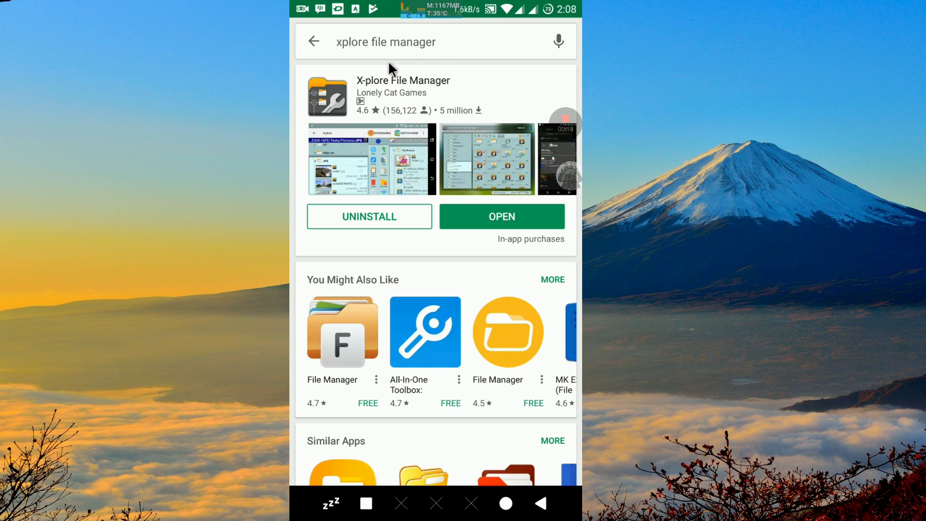
mouse_move(453, 74)
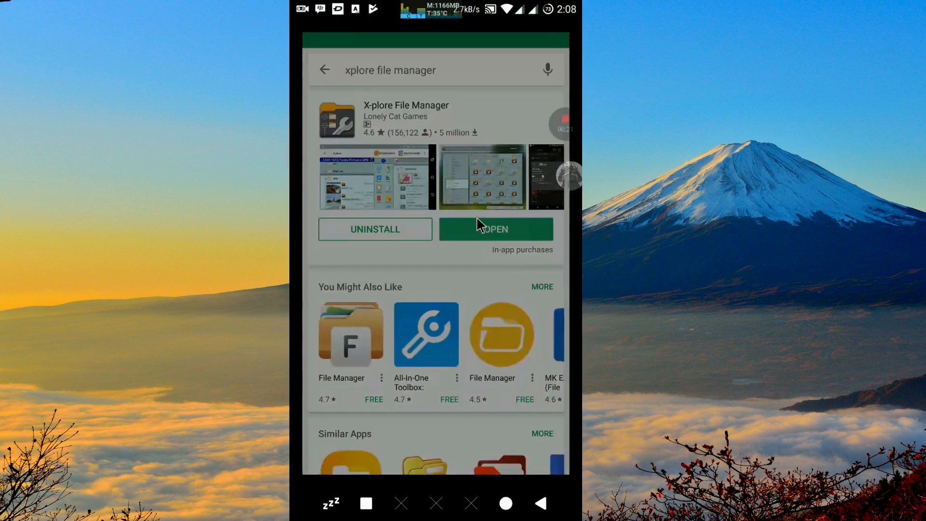
- Launch X-plore and enable Show hidden files with Superuser + mount writable root access in Configuration
left_click(496, 230)
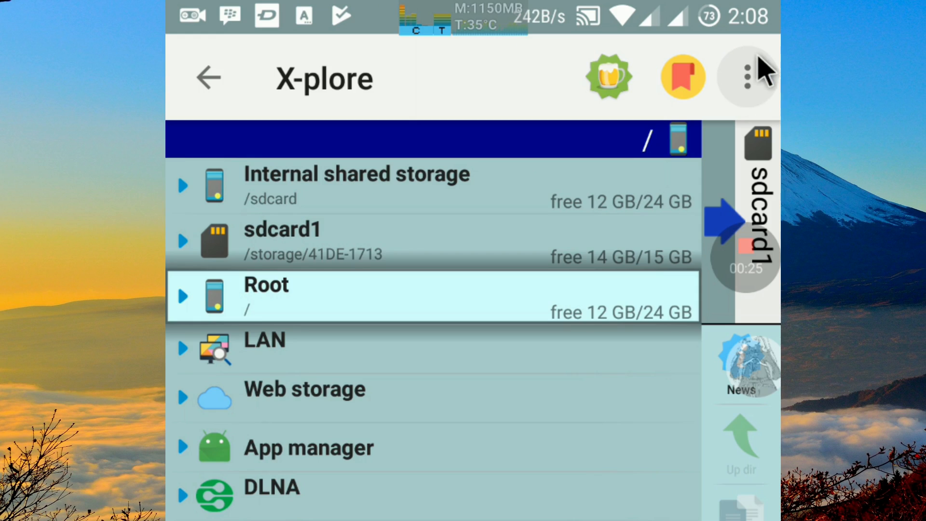
mouse_move(759, 92)
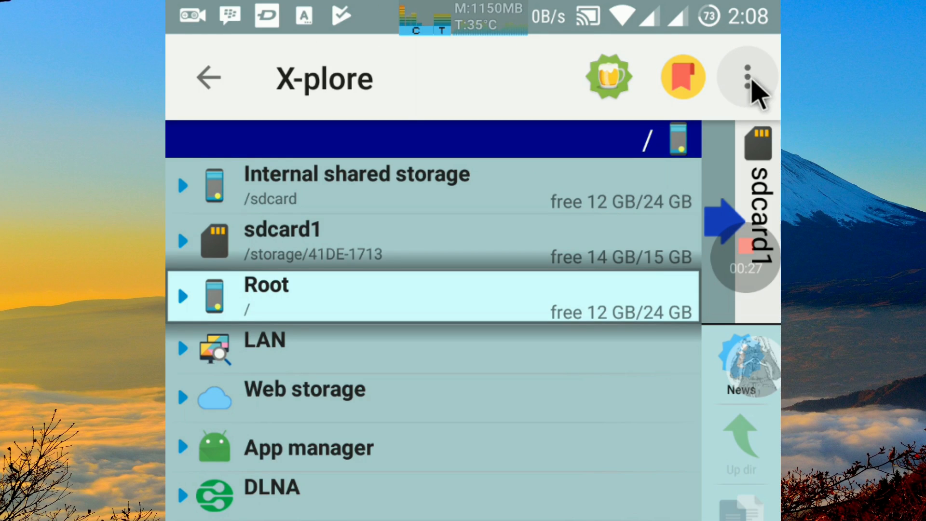
left_click(746, 77)
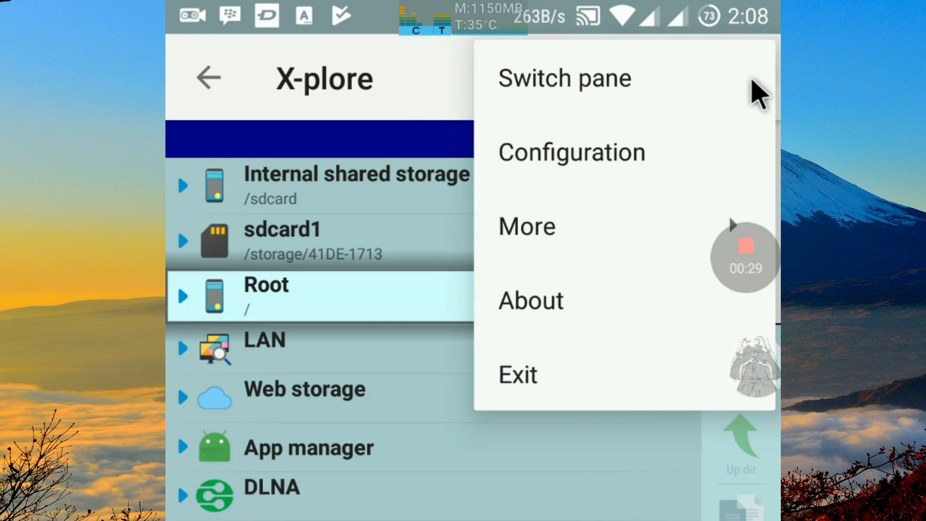
mouse_move(564, 175)
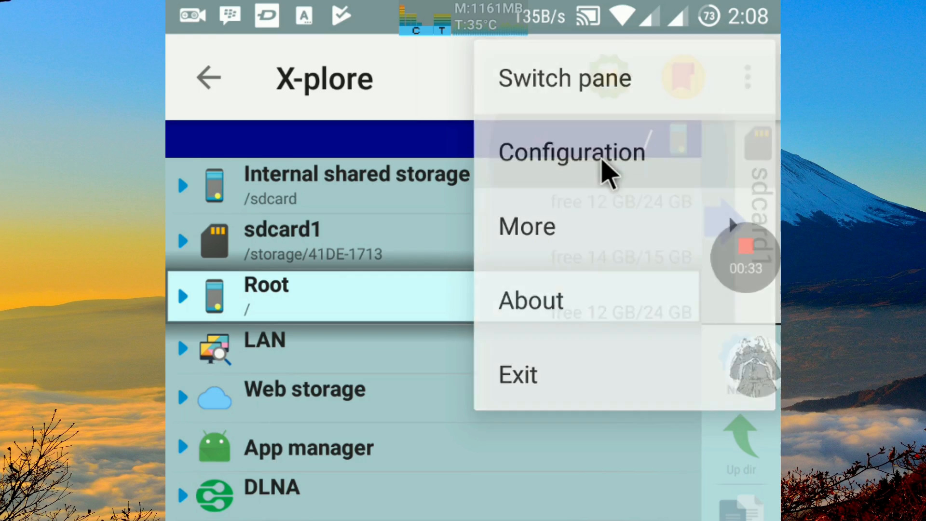
left_click(571, 152)
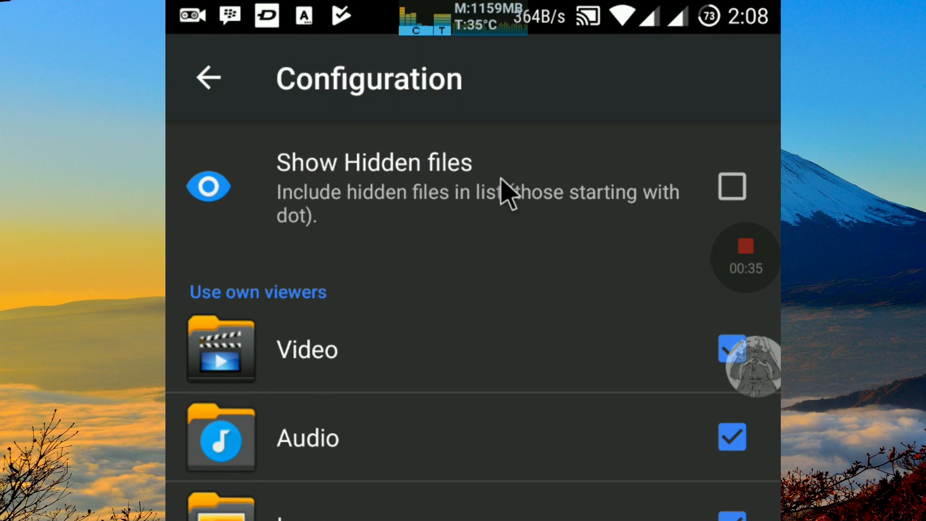
left_click(731, 186)
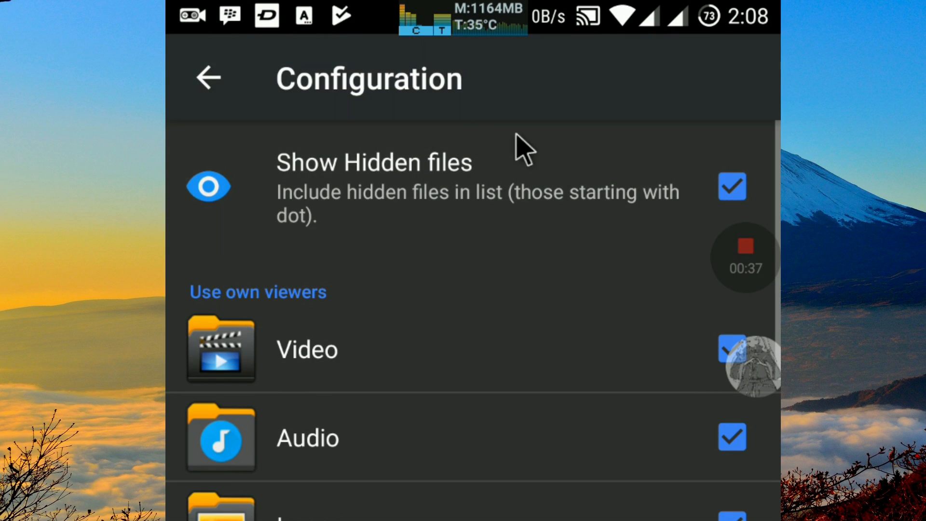
mouse_move(526, 290)
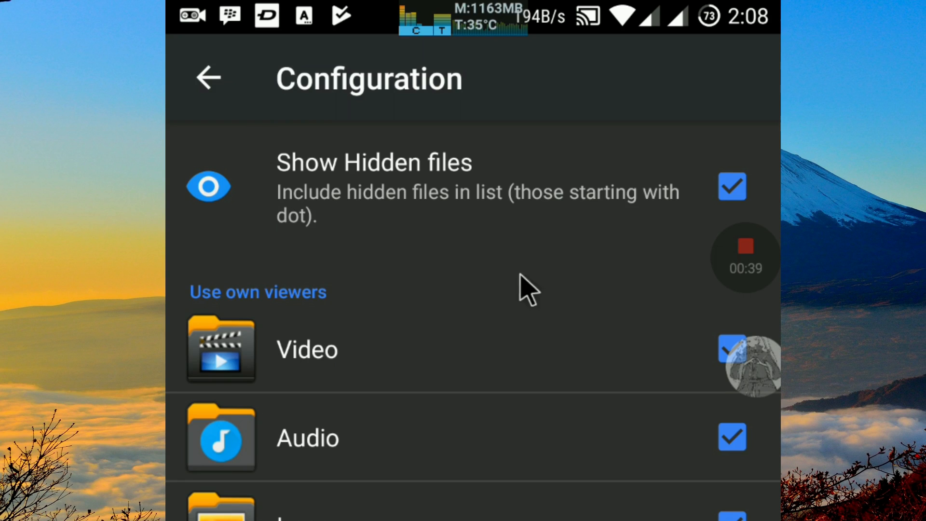
scroll("down", 3)
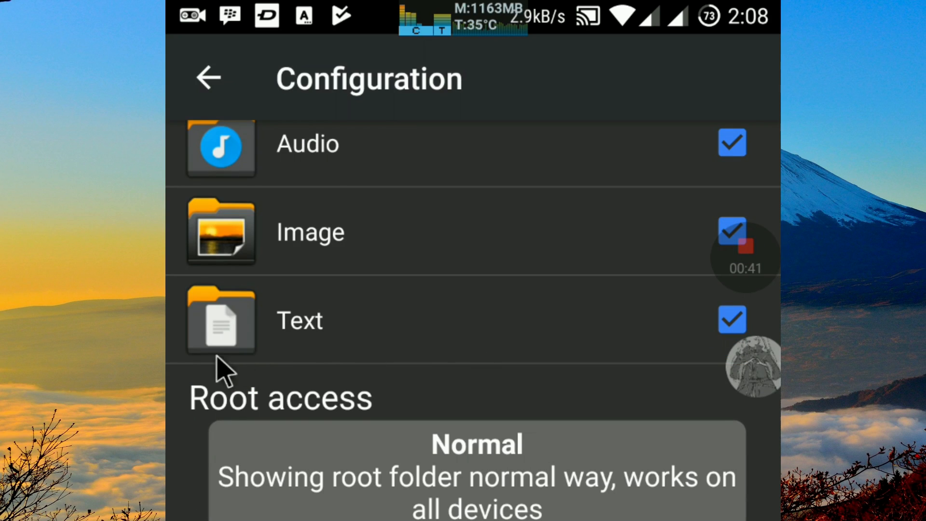
mouse_move(207, 434)
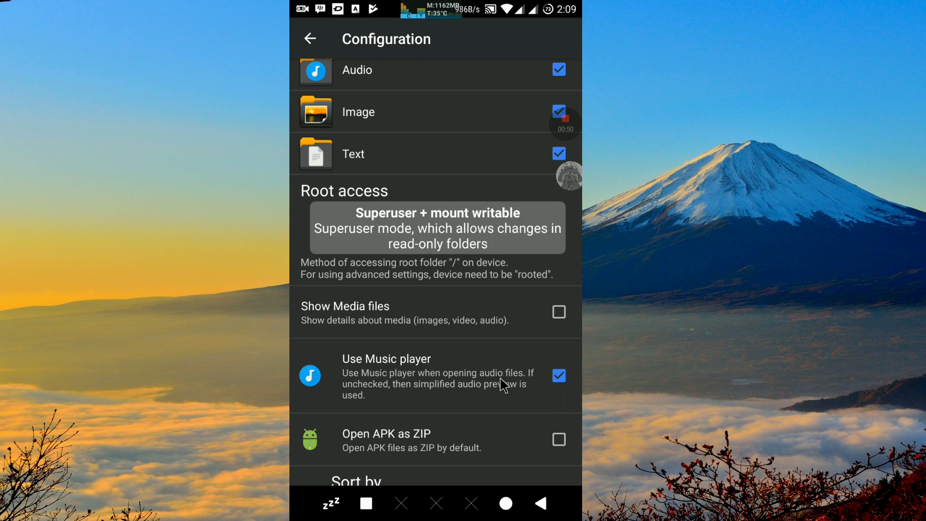
left_click(309, 38)
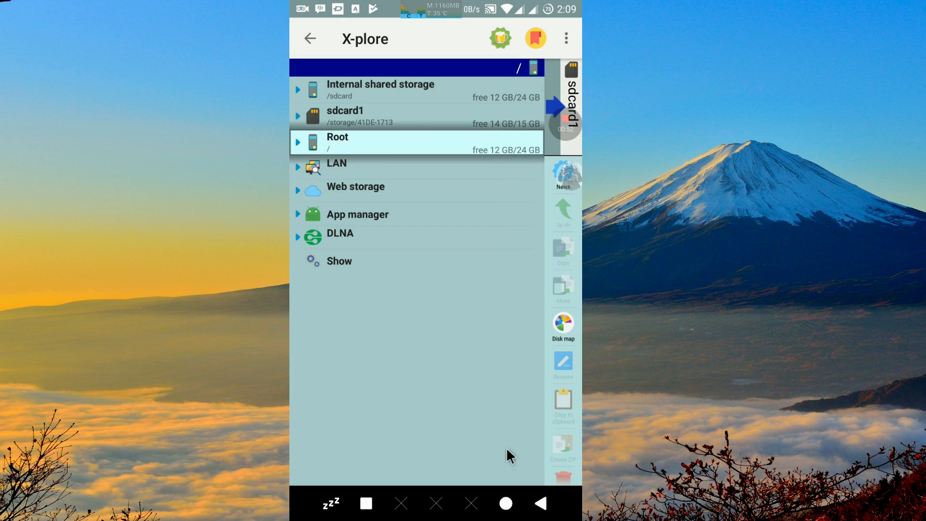
mouse_move(394, 324)
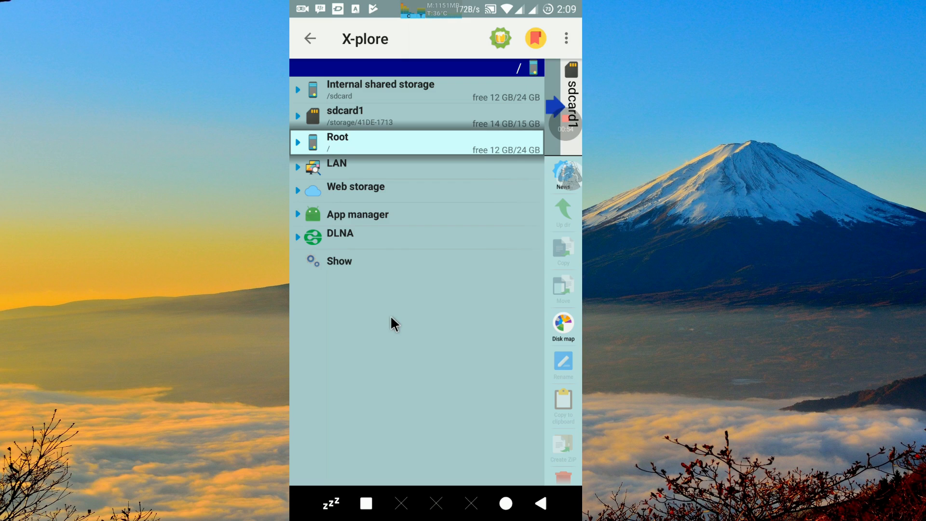
mouse_move(303, 145)
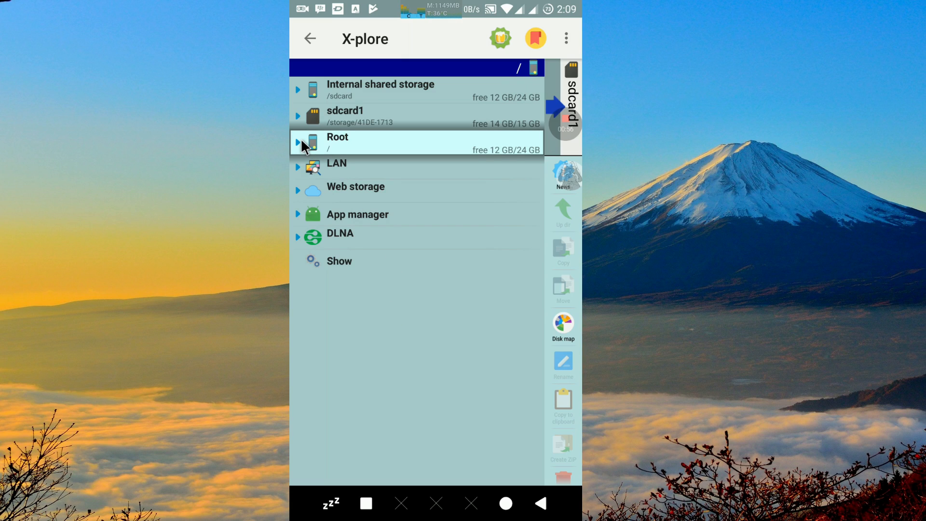
- Browse the Root storage into /system/vendor/lib
left_click(298, 143)
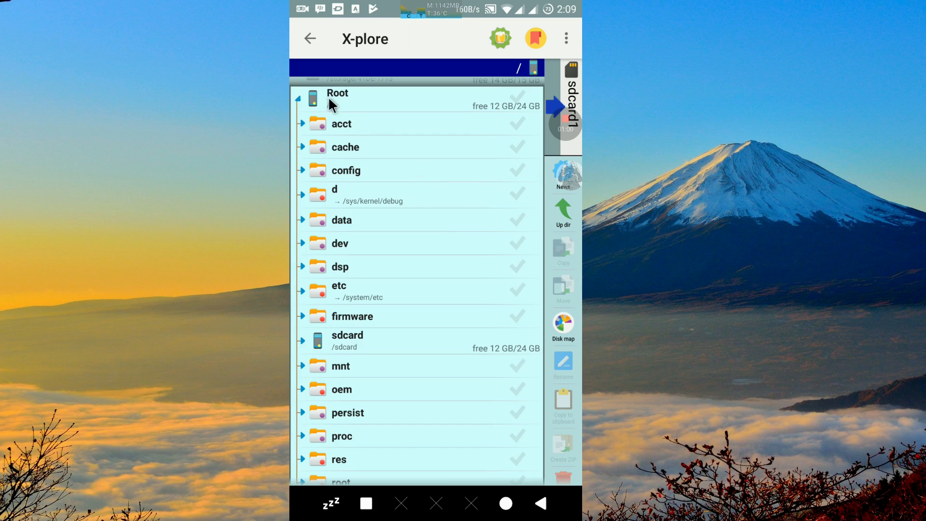
mouse_move(359, 108)
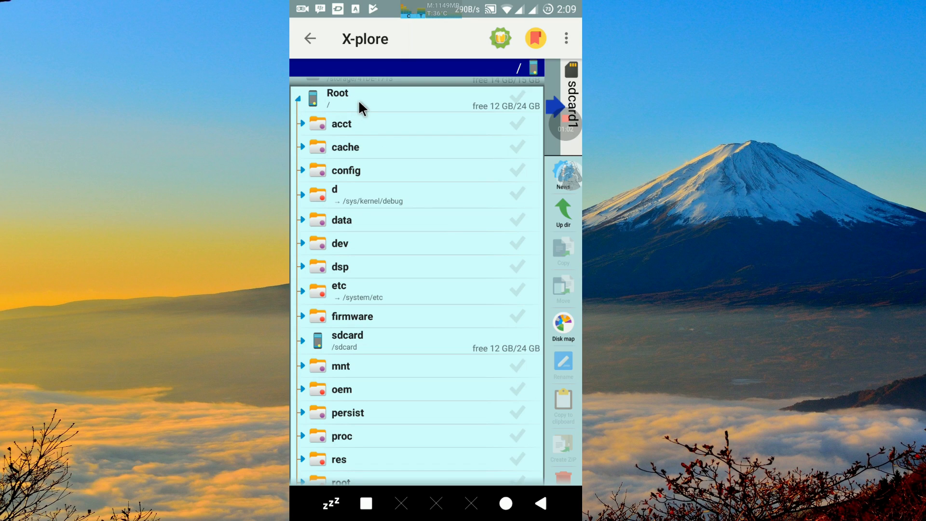
mouse_move(404, 178)
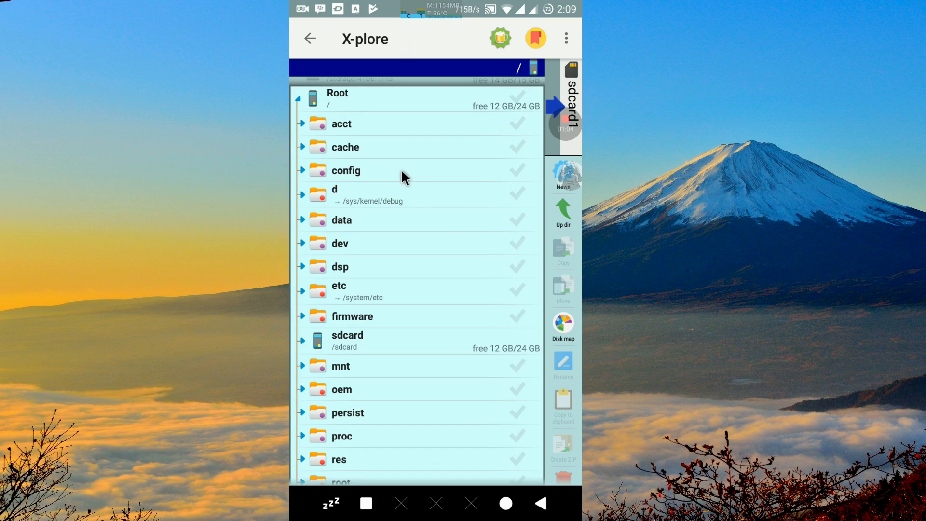
scroll("down", 3)
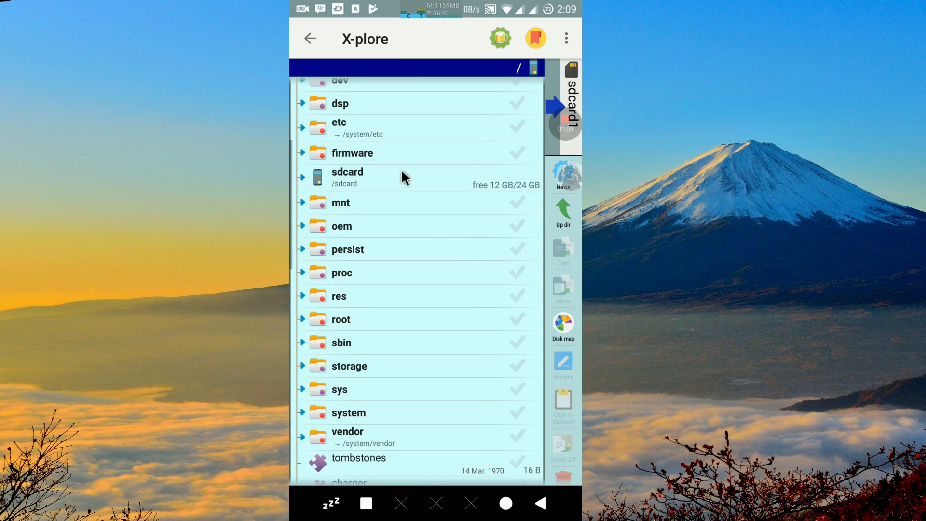
scroll("down", 3)
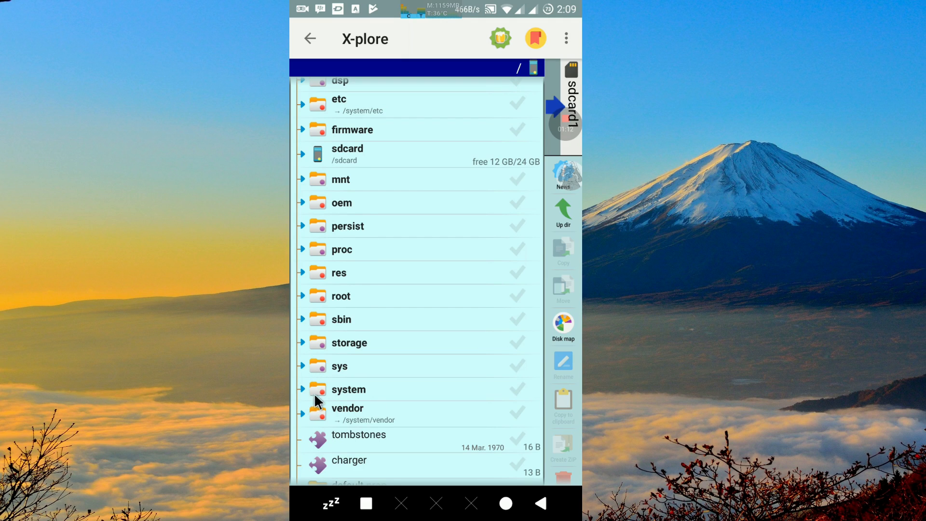
left_click(348, 388)
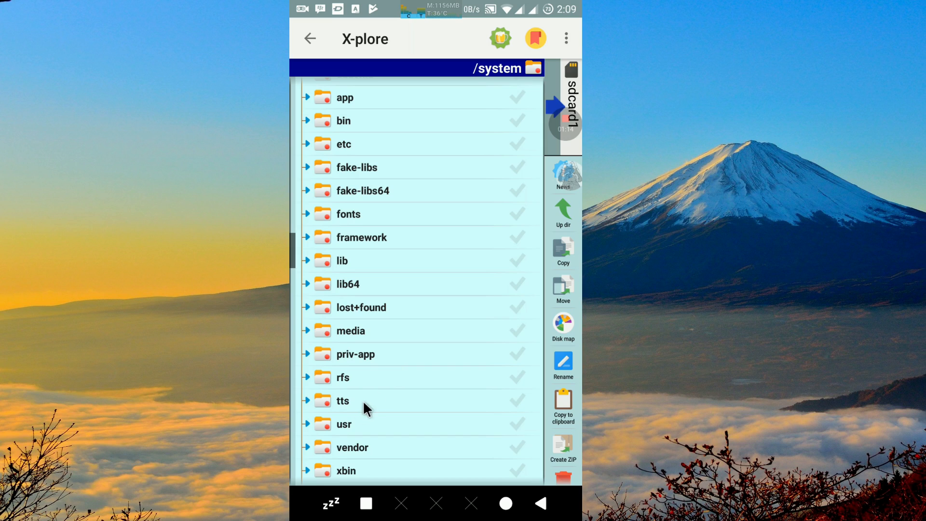
left_click(351, 446)
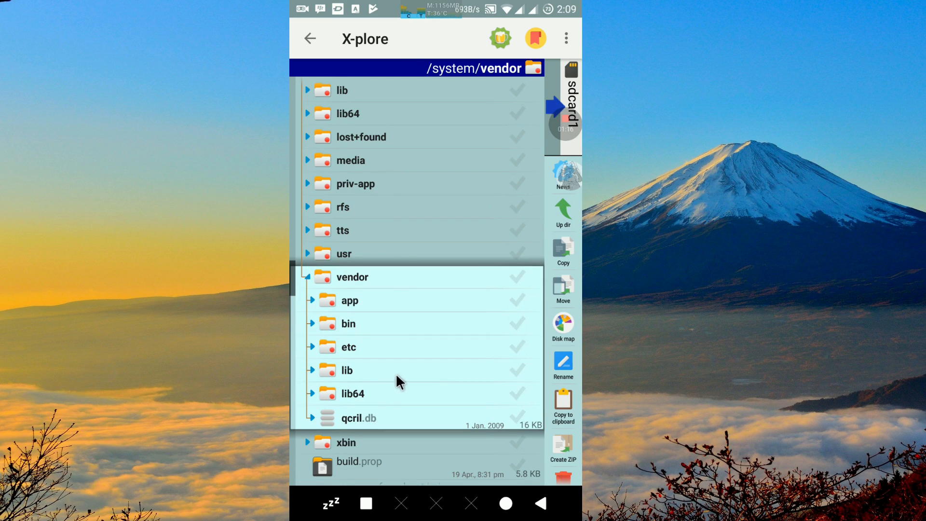
left_click(346, 371)
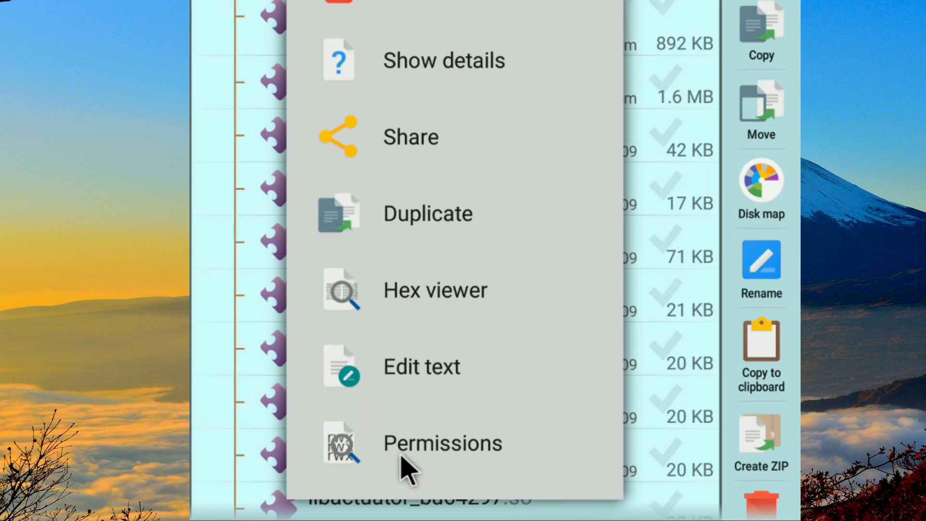
mouse_move(461, 457)
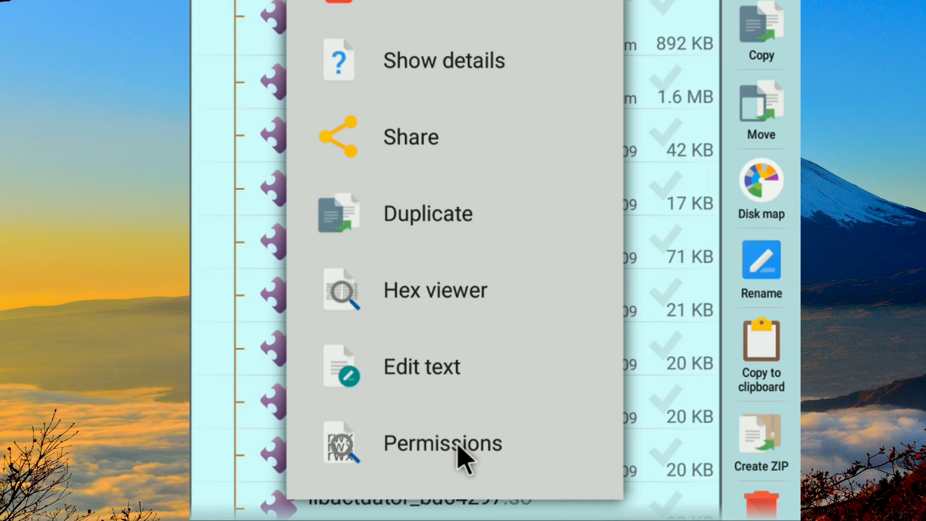
- Grant read, write and execute for owner, group and others on the libmmcamera2 library so Mode reads 777
left_click(442, 443)
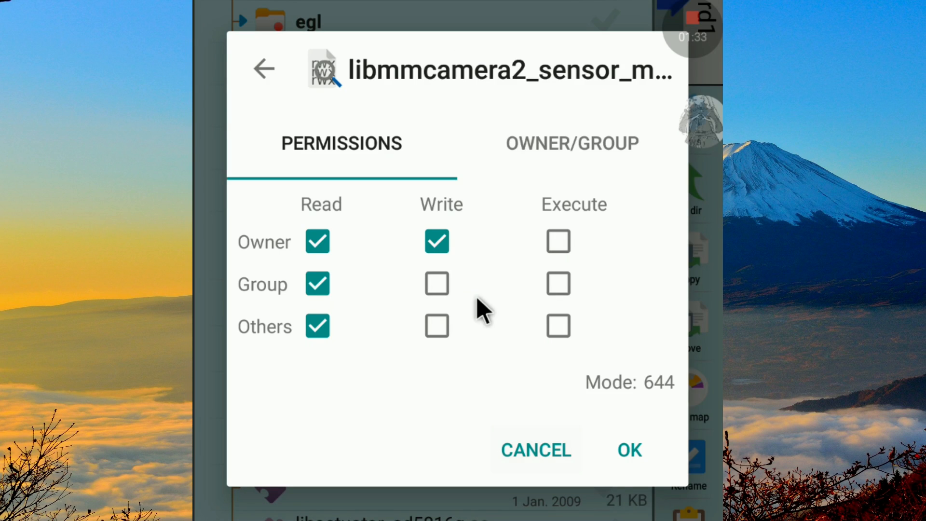
left_click(437, 284)
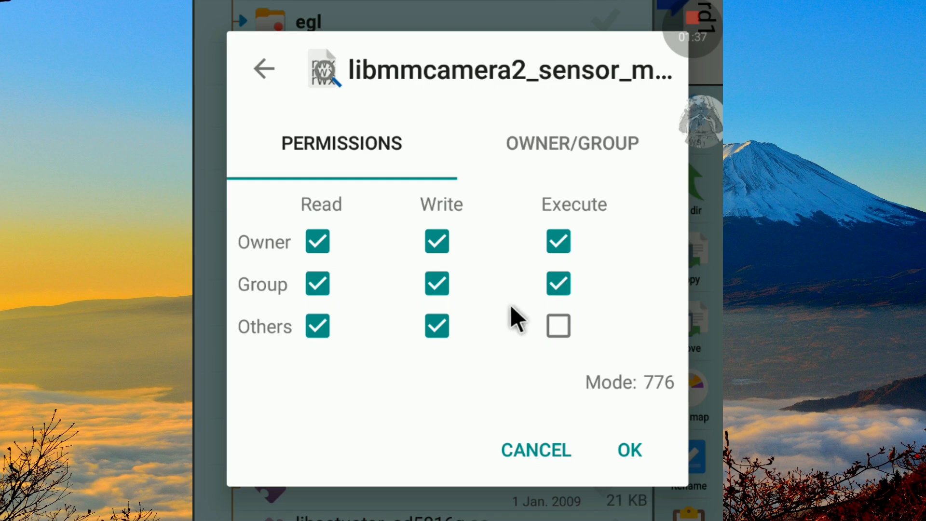
left_click(556, 326)
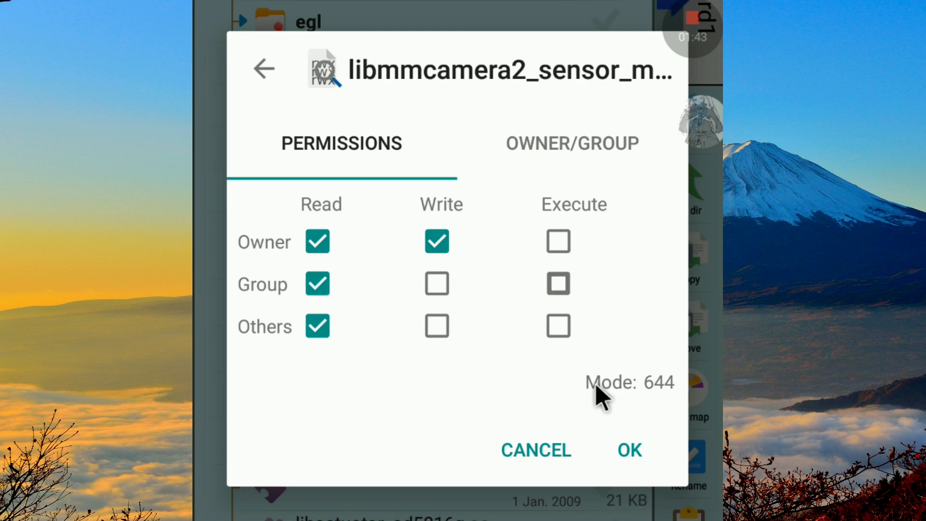
left_click(436, 326)
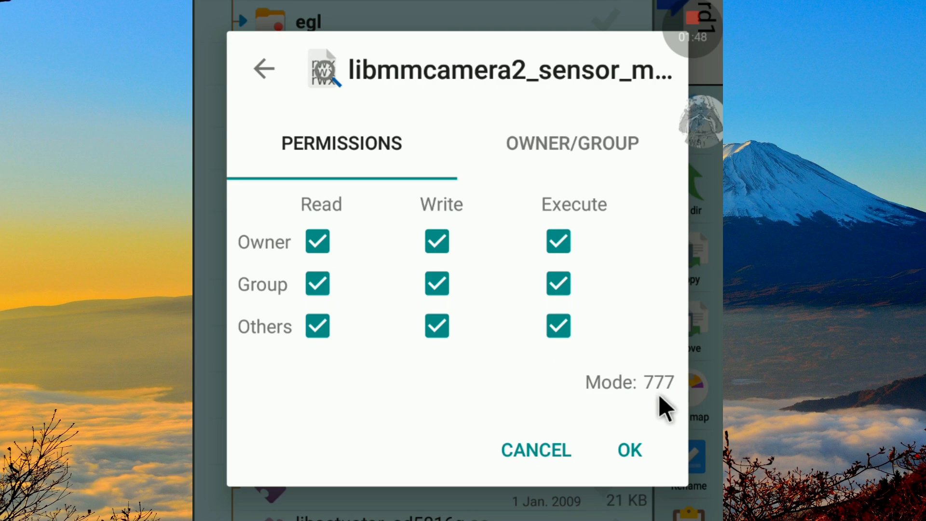
mouse_move(573, 407)
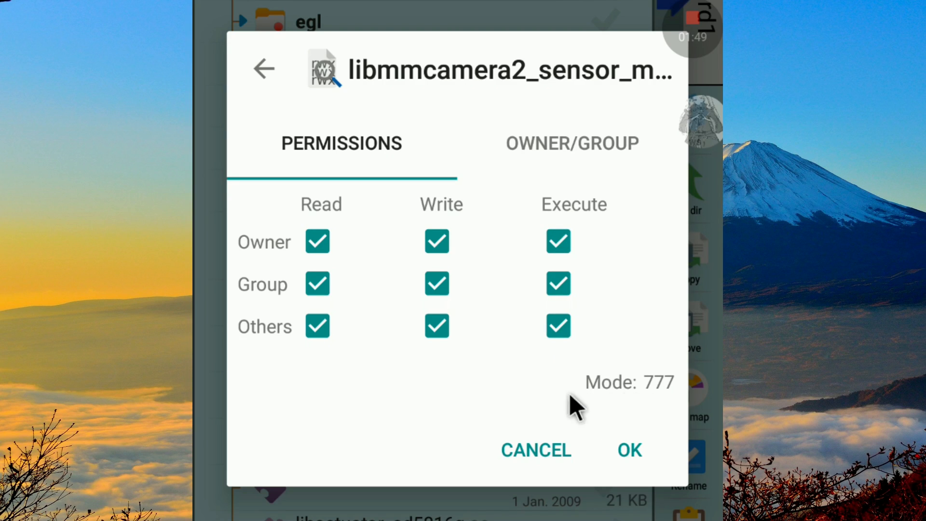
mouse_move(657, 426)
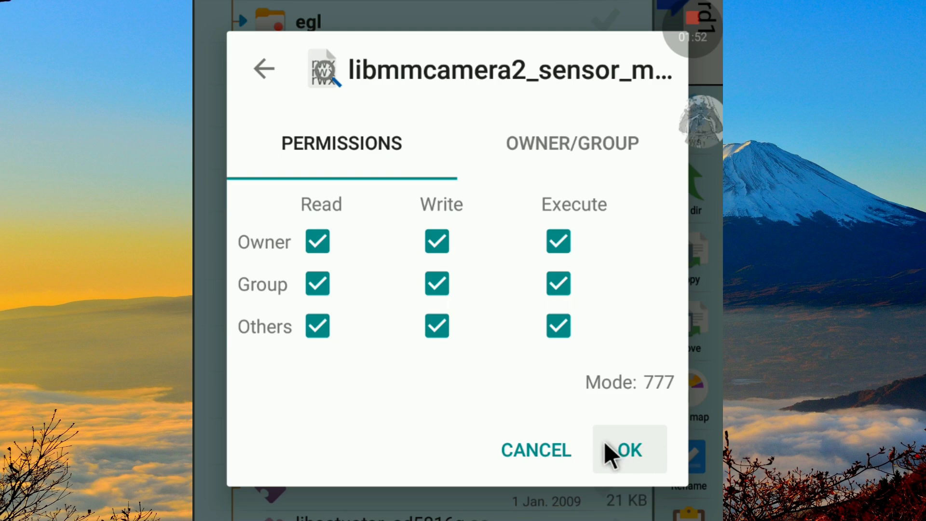
mouse_move(648, 467)
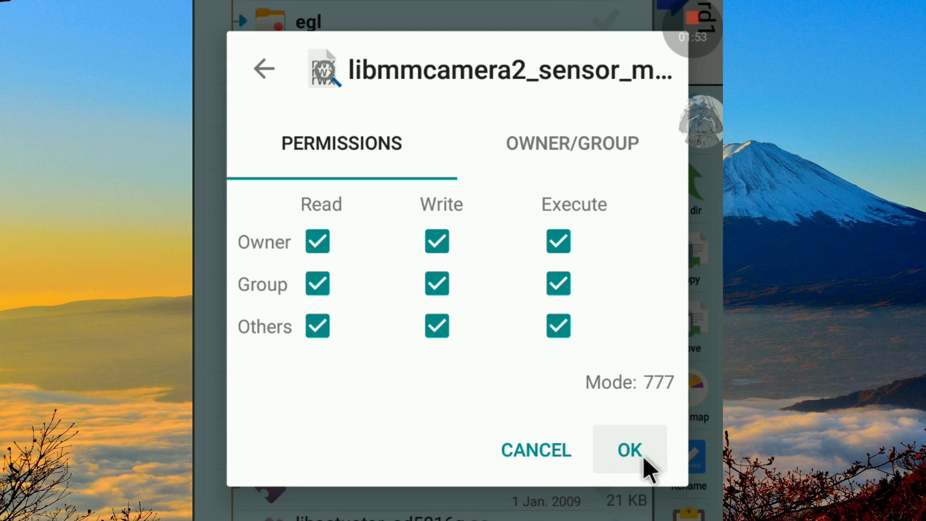